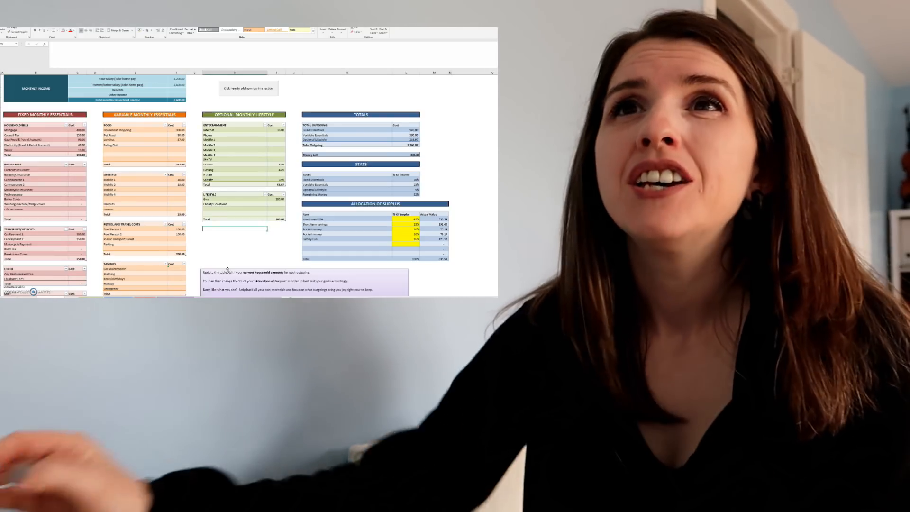
scroll("up", 3)
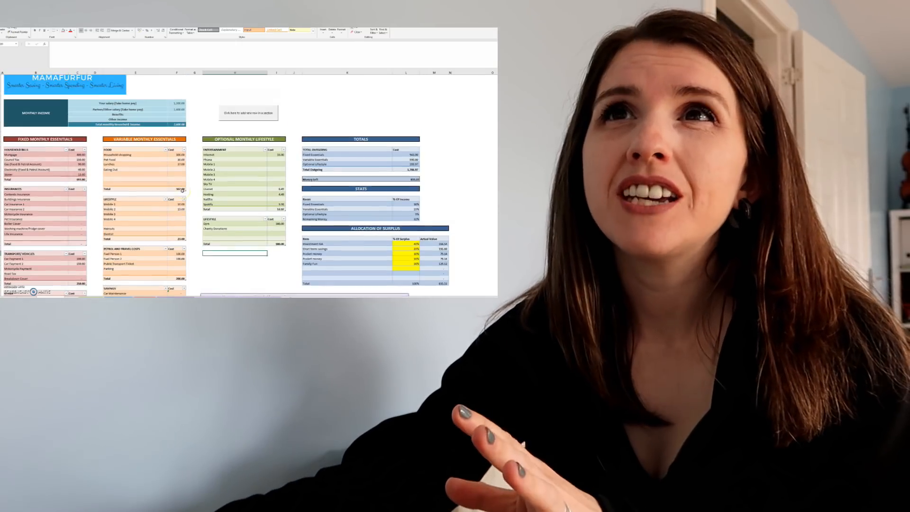